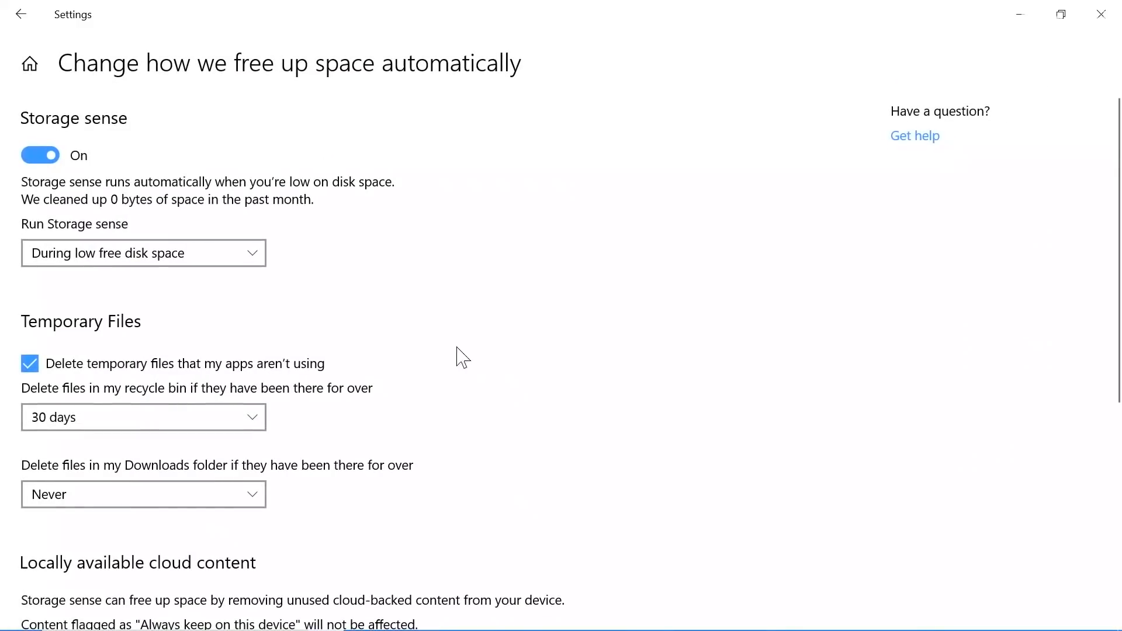
In Storage Sense settings, keep OneDrive content going online-only after 30 days.
{"action": "scroll", "scroll_direction": "down", "scroll_amount": 3}
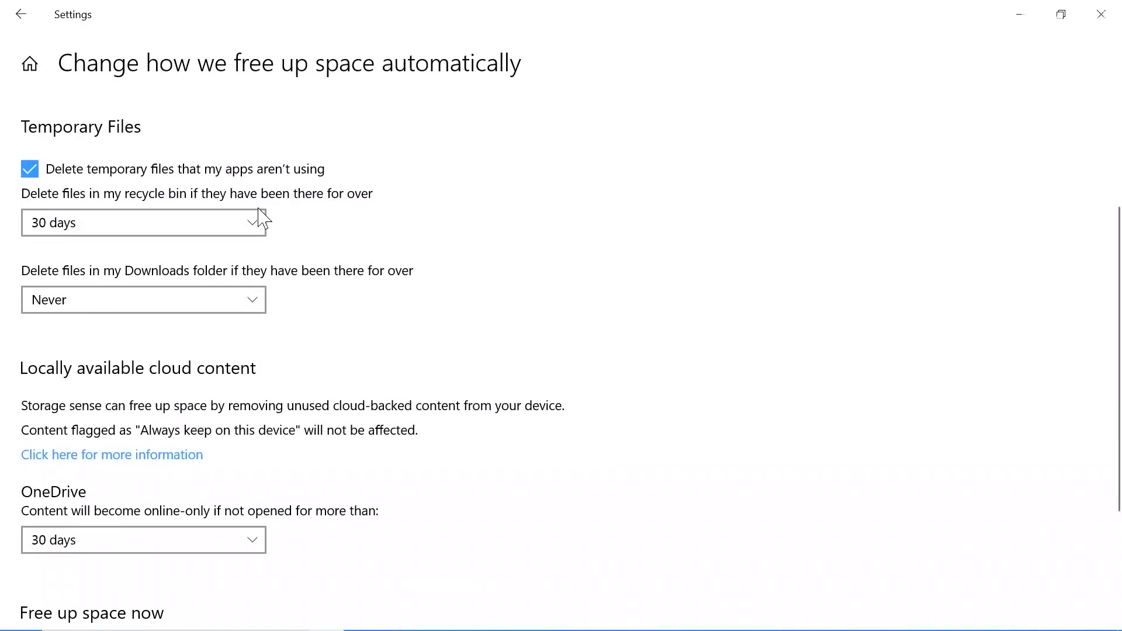
{"action": "left_click", "coordinate": [143, 222]}
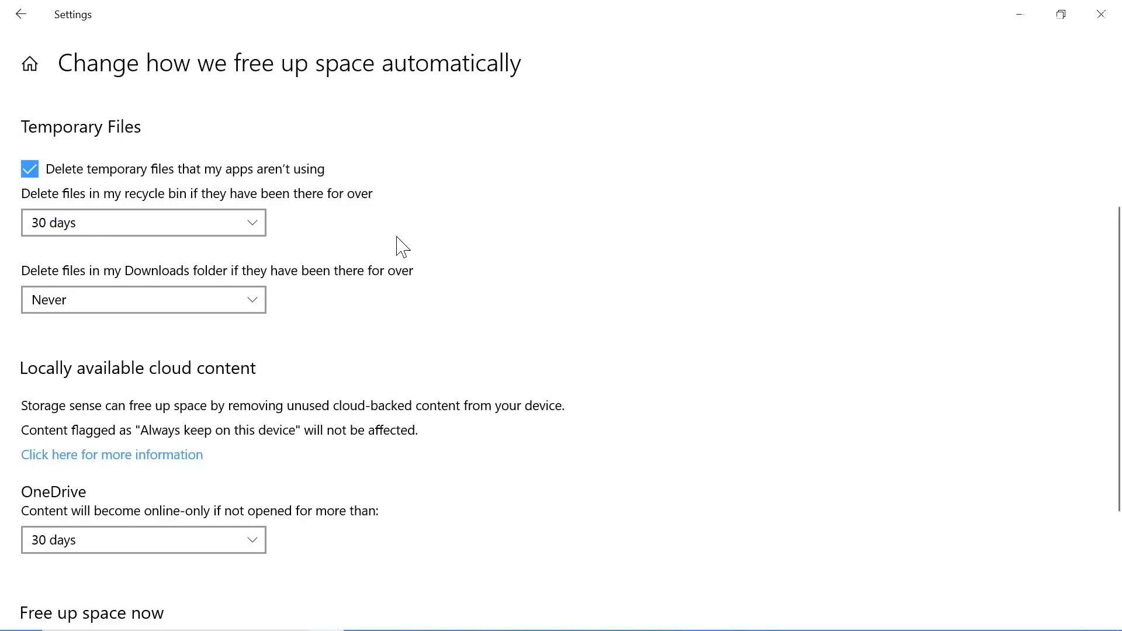
{"action": "left_click", "coordinate": [144, 540]}
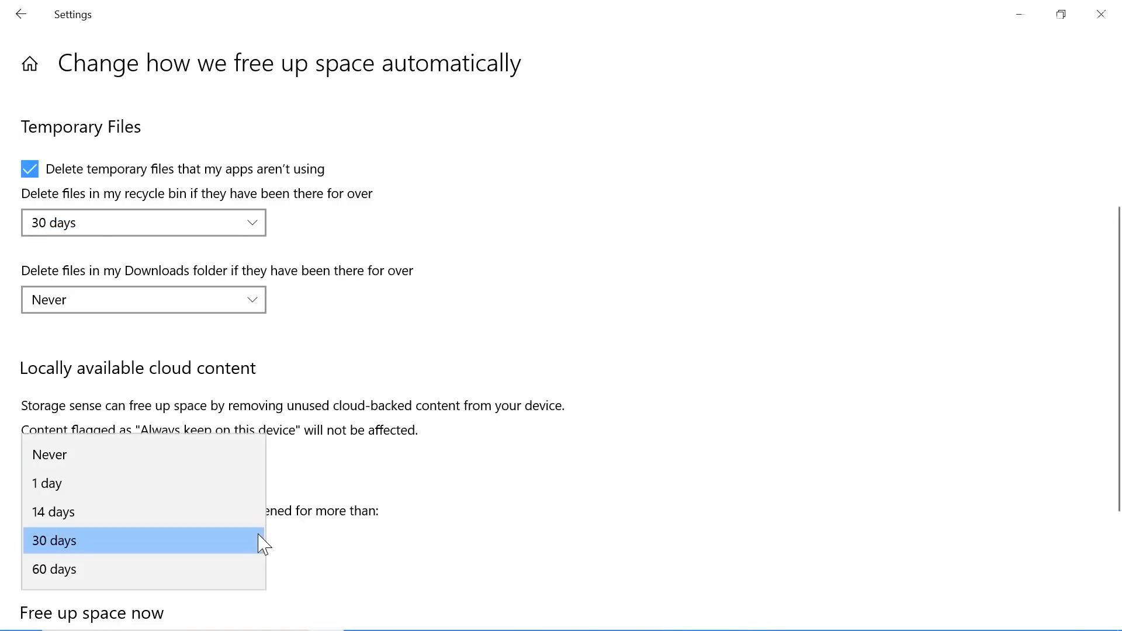
{"action": "left_click", "coordinate": [54, 540]}
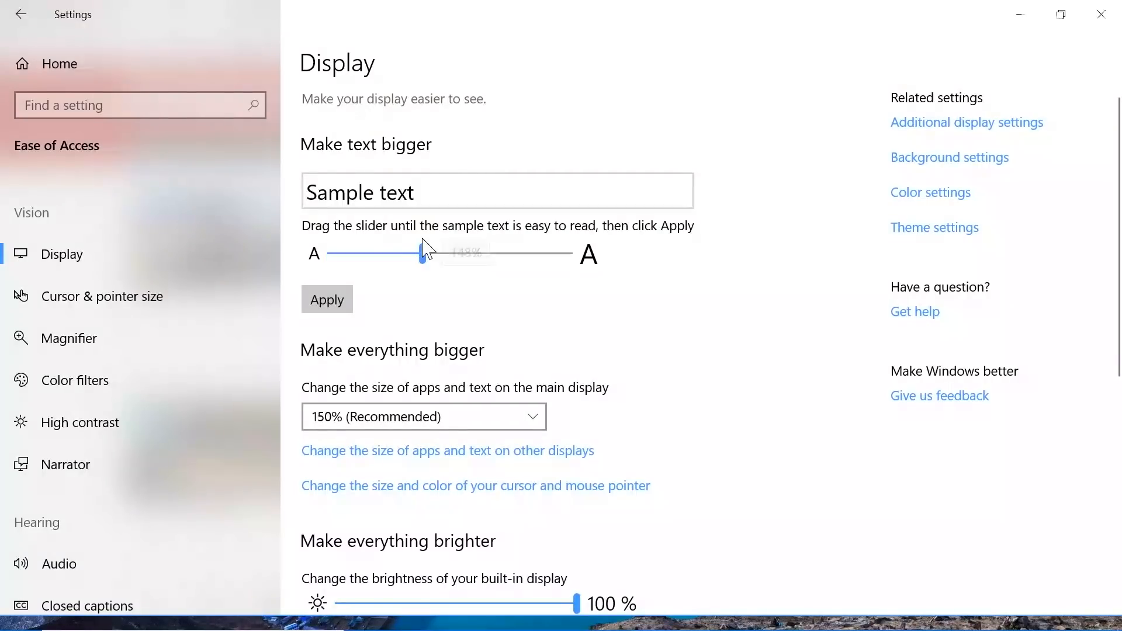
Drag the Make text bigger slider to its maximum and apply the new size.
{"action": "left_click_drag", "start_coordinate": [422, 253], "coordinate": [480, 261]}
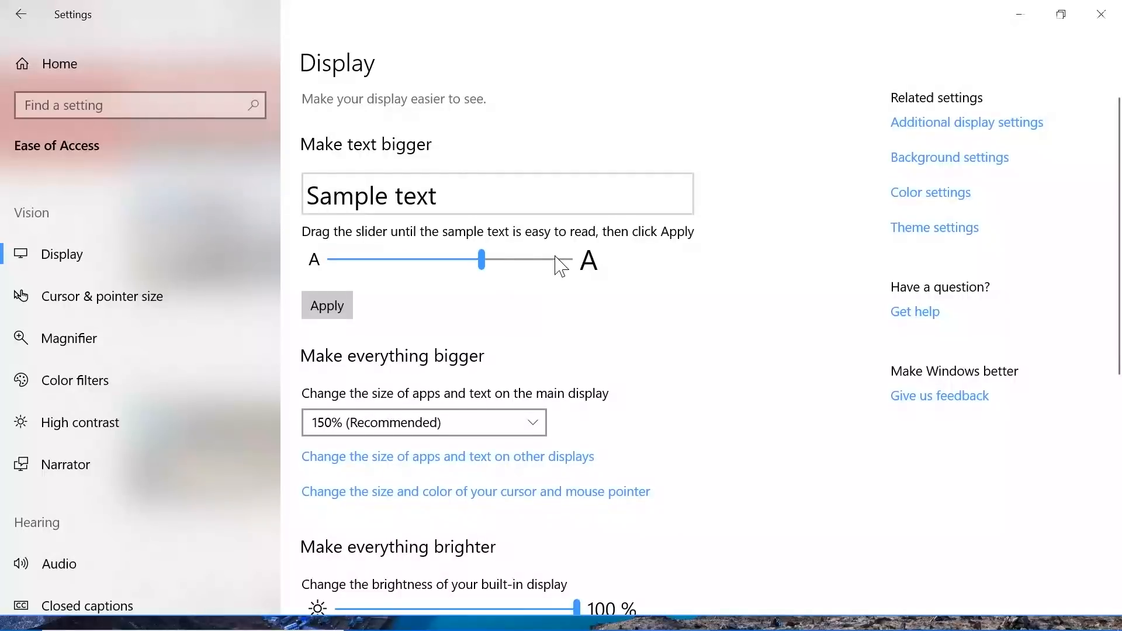
{"action": "left_click_drag", "start_coordinate": [480, 261], "coordinate": [564, 265]}
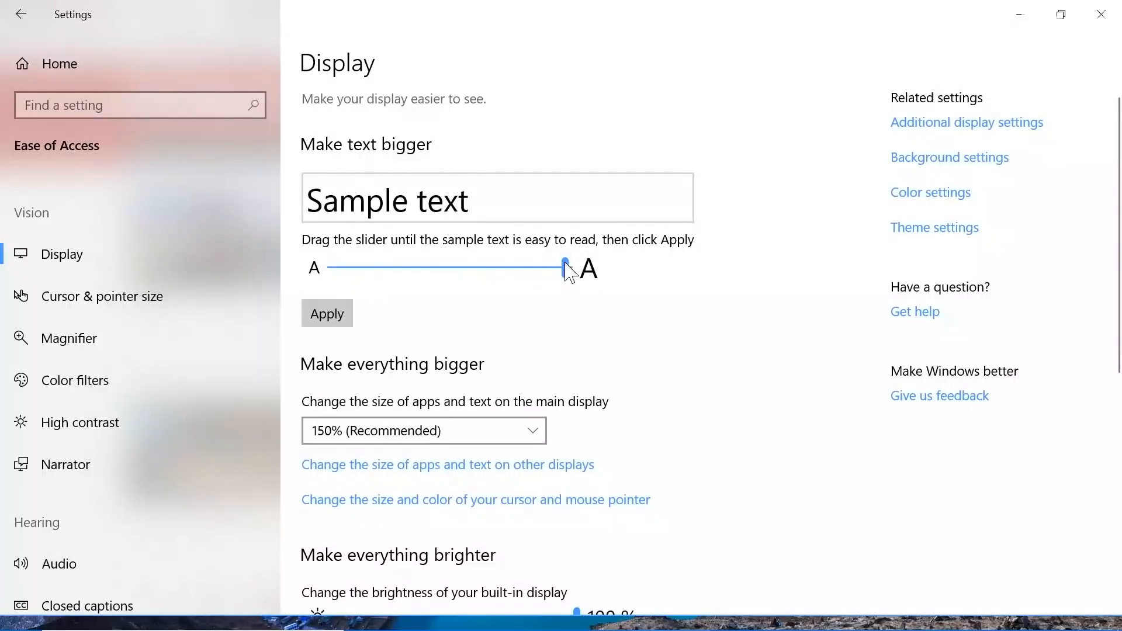
{"action": "left_click", "coordinate": [327, 314]}
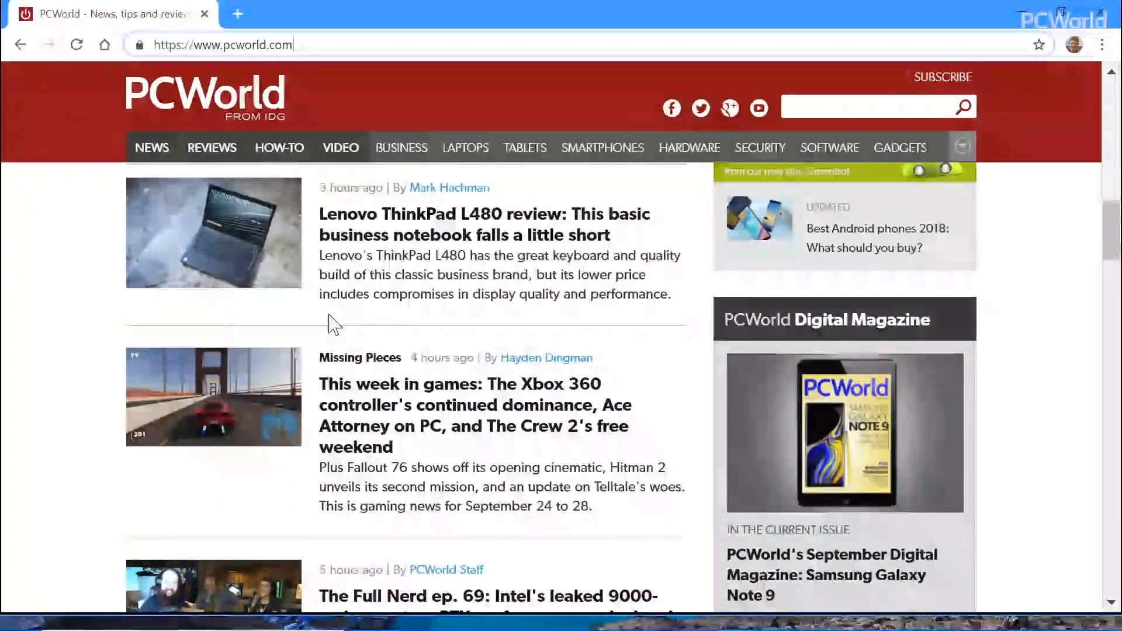
Switch with Alt+Tab to the Edge window showing the PCWorld homepage.
{"action": "key", "text": "alt+tab"}
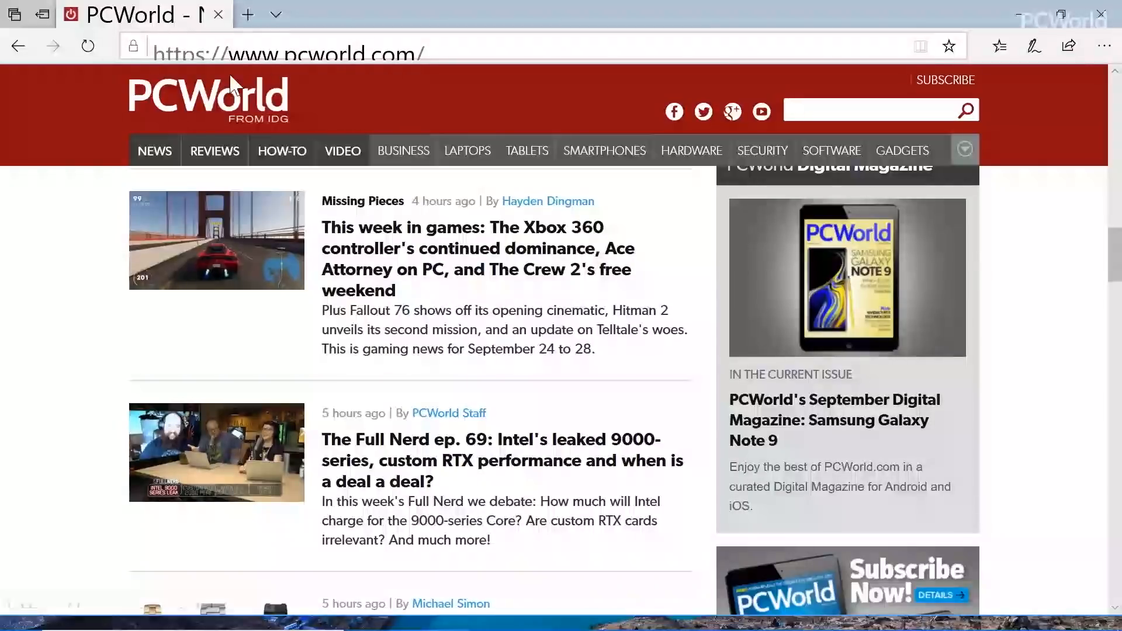
{"action": "key", "text": "alt+tab"}
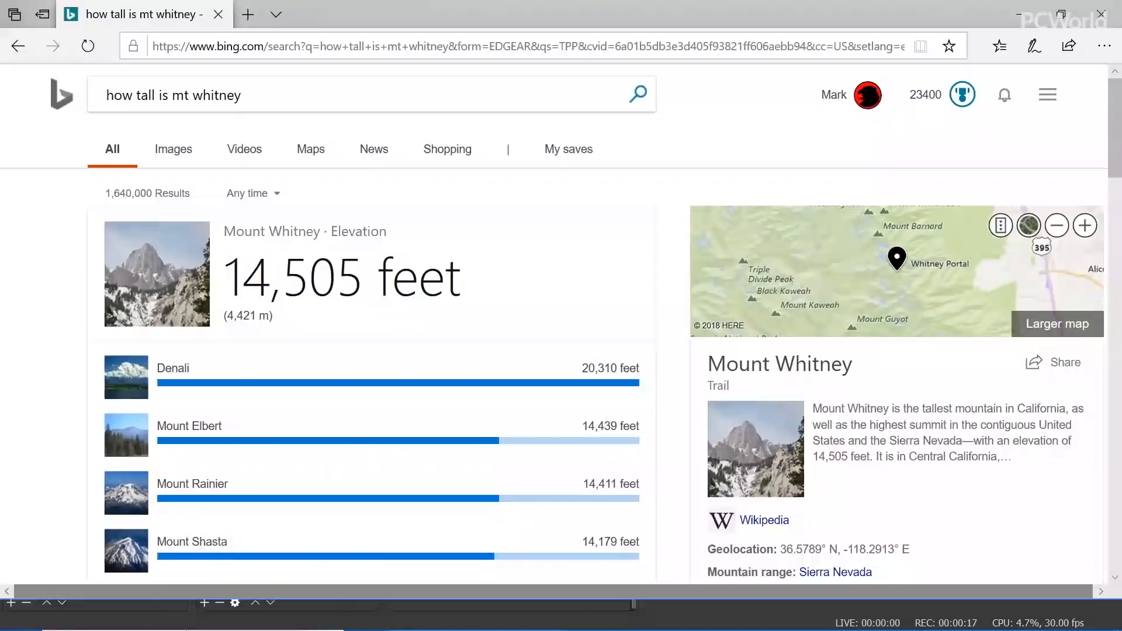
Search 'how tall is mt whitney' from the taskbar search box to see suggestions.
{"action": "left_click", "coordinate": [19, 596]}
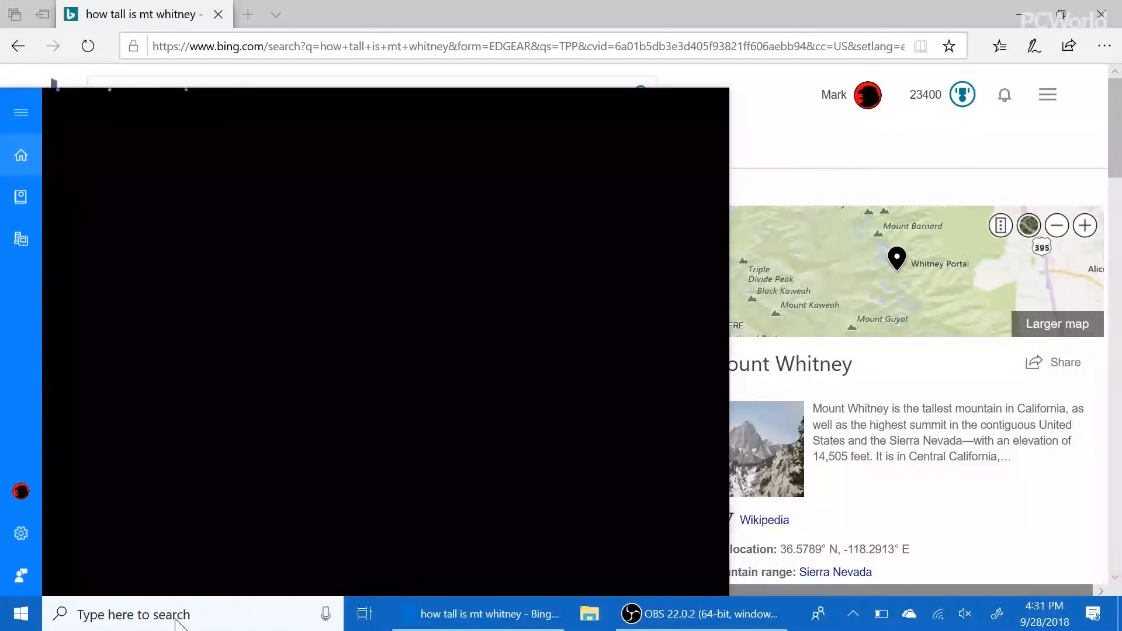
{"action": "type", "text": "how tall is mt"}
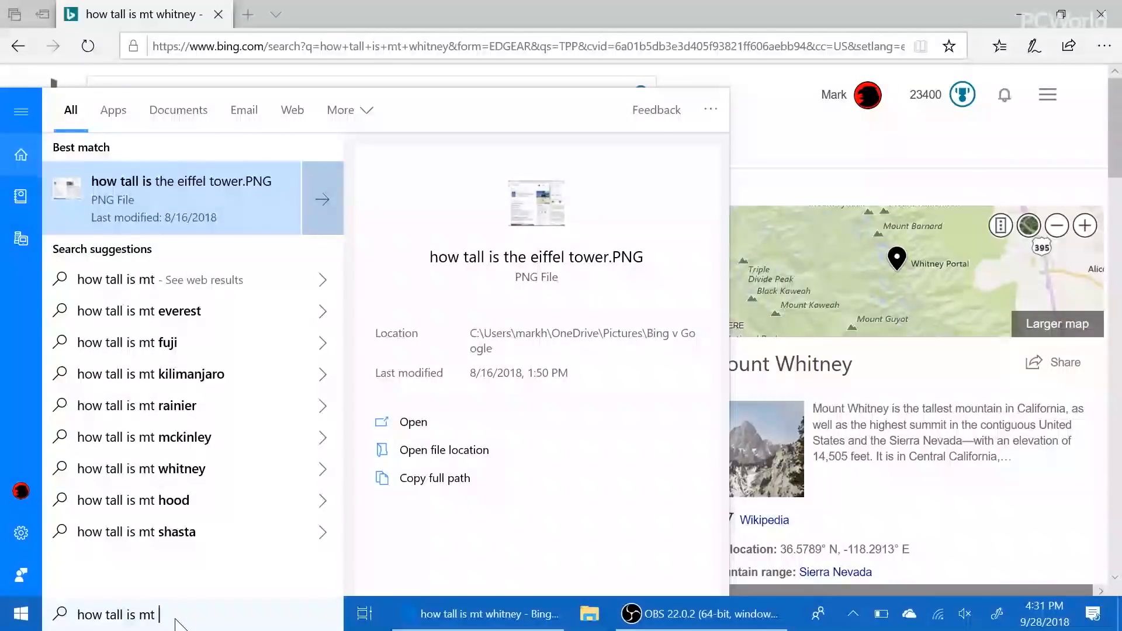
{"action": "type", "text": "whitney"}
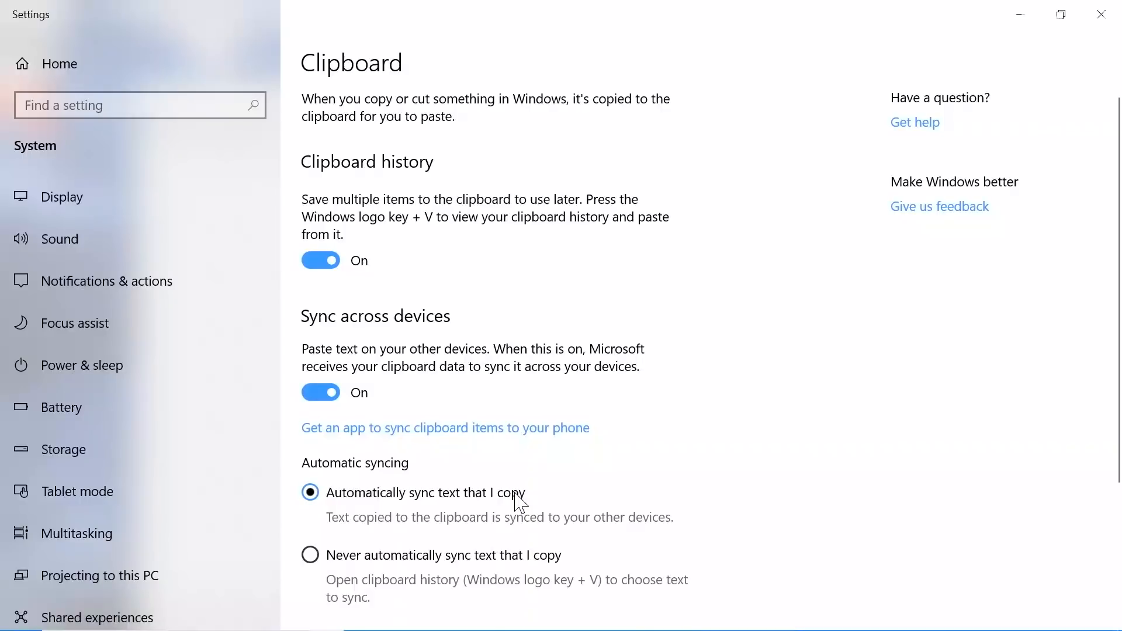
Switch to the Edge window showing The Full Nerd episode 69 article.
{"action": "key", "text": "alt+tab"}
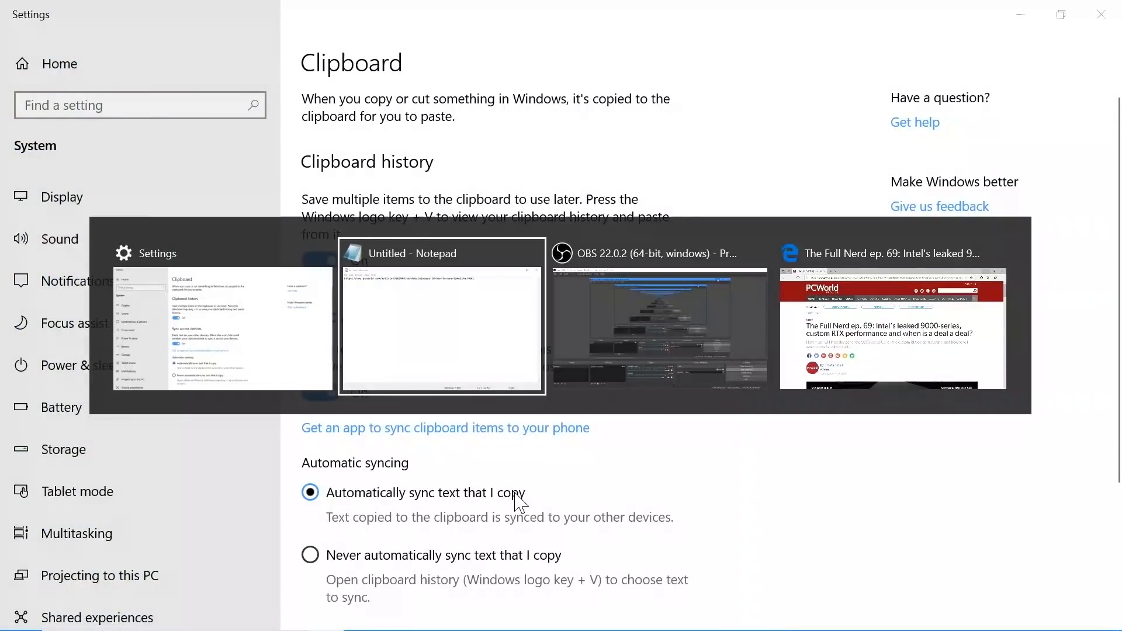
{"action": "left_click", "coordinate": [892, 326]}
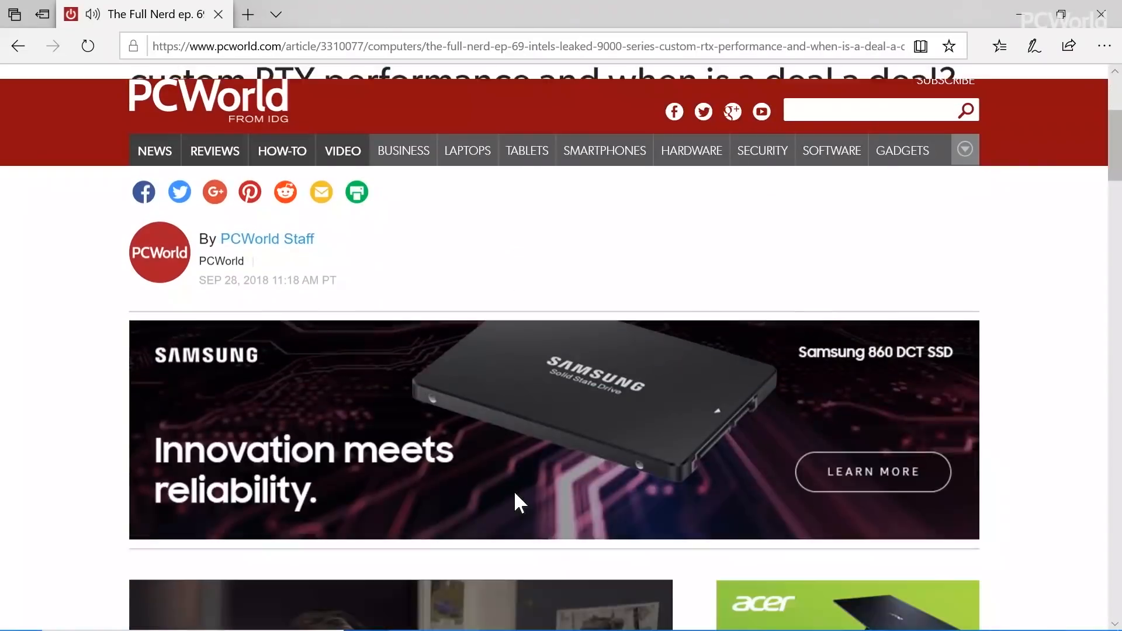